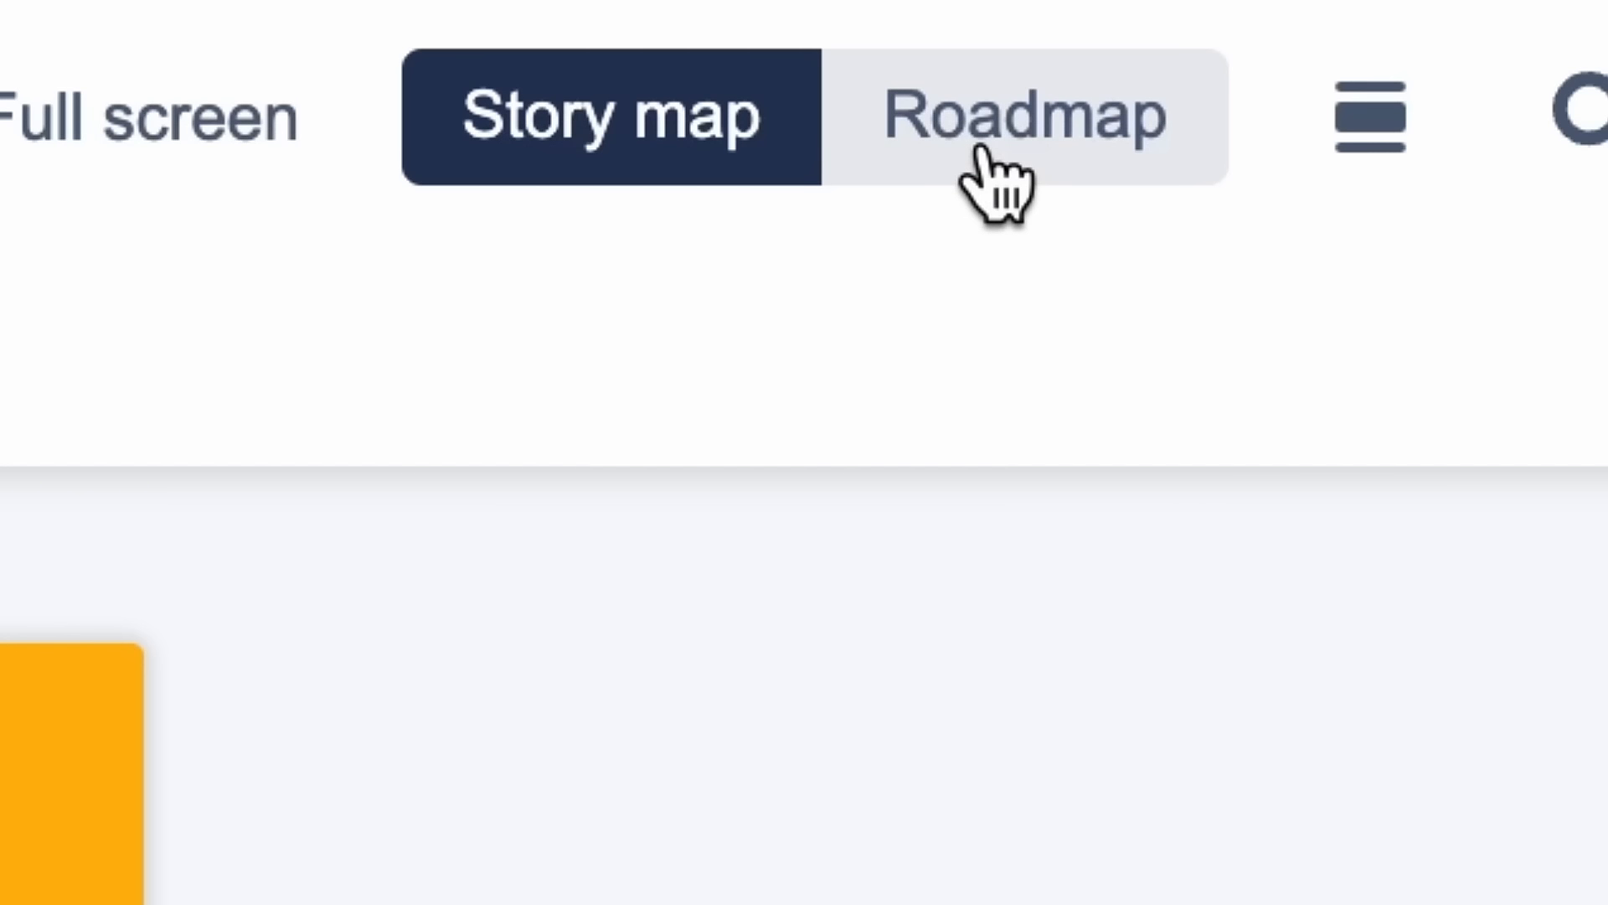
Step: Apply the Colorful theme to the board from the ••• settings menu
click(1022, 114)
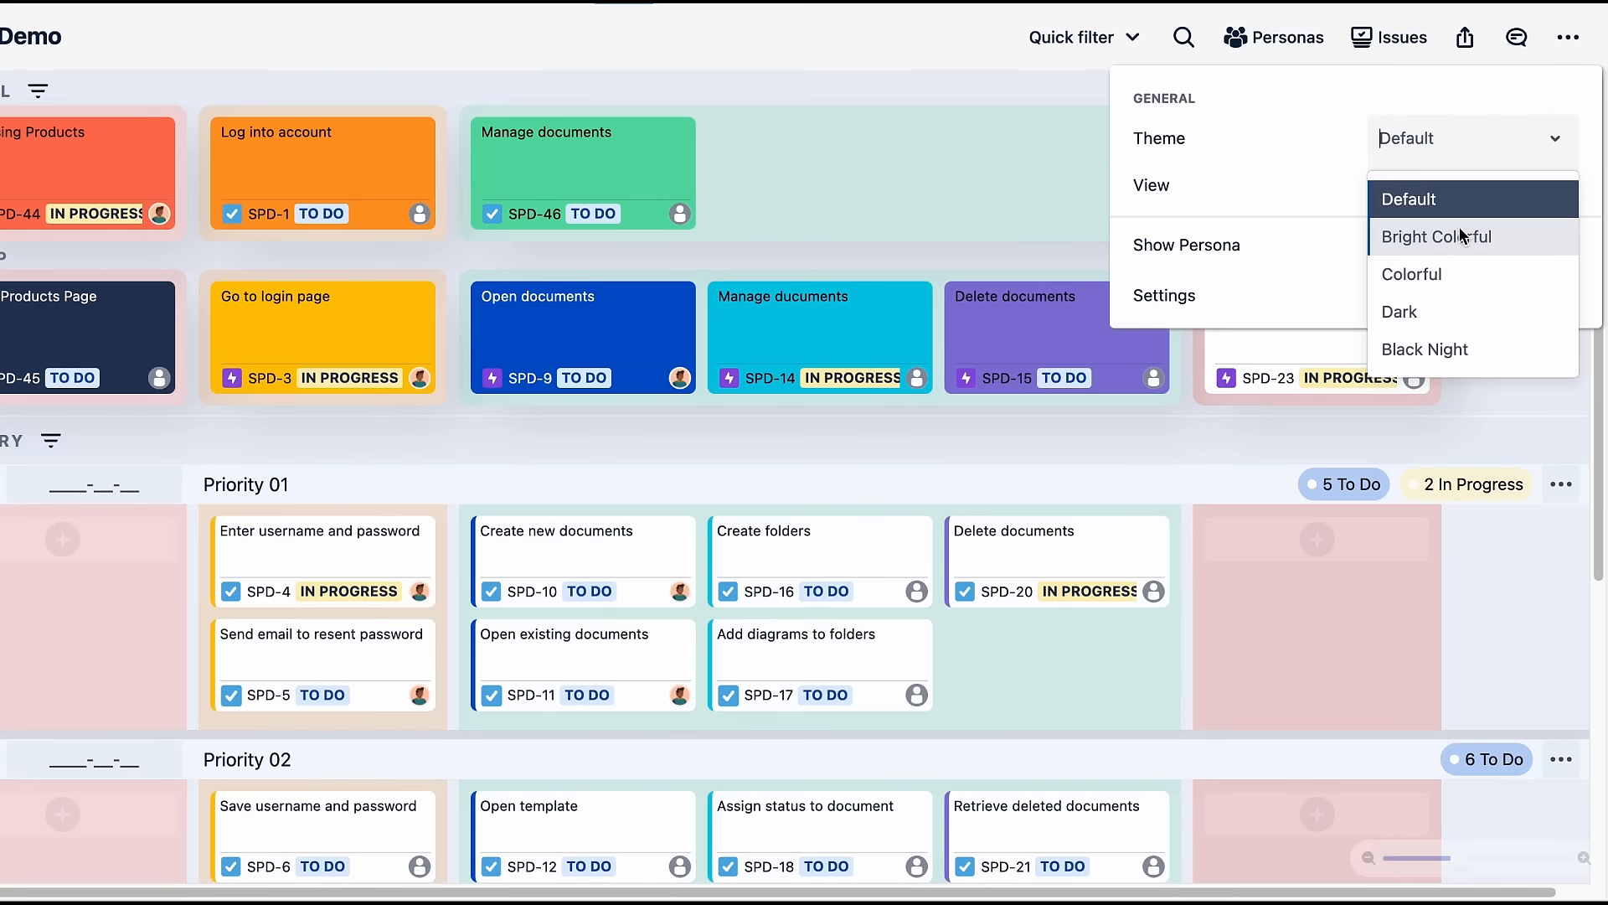
click(1410, 274)
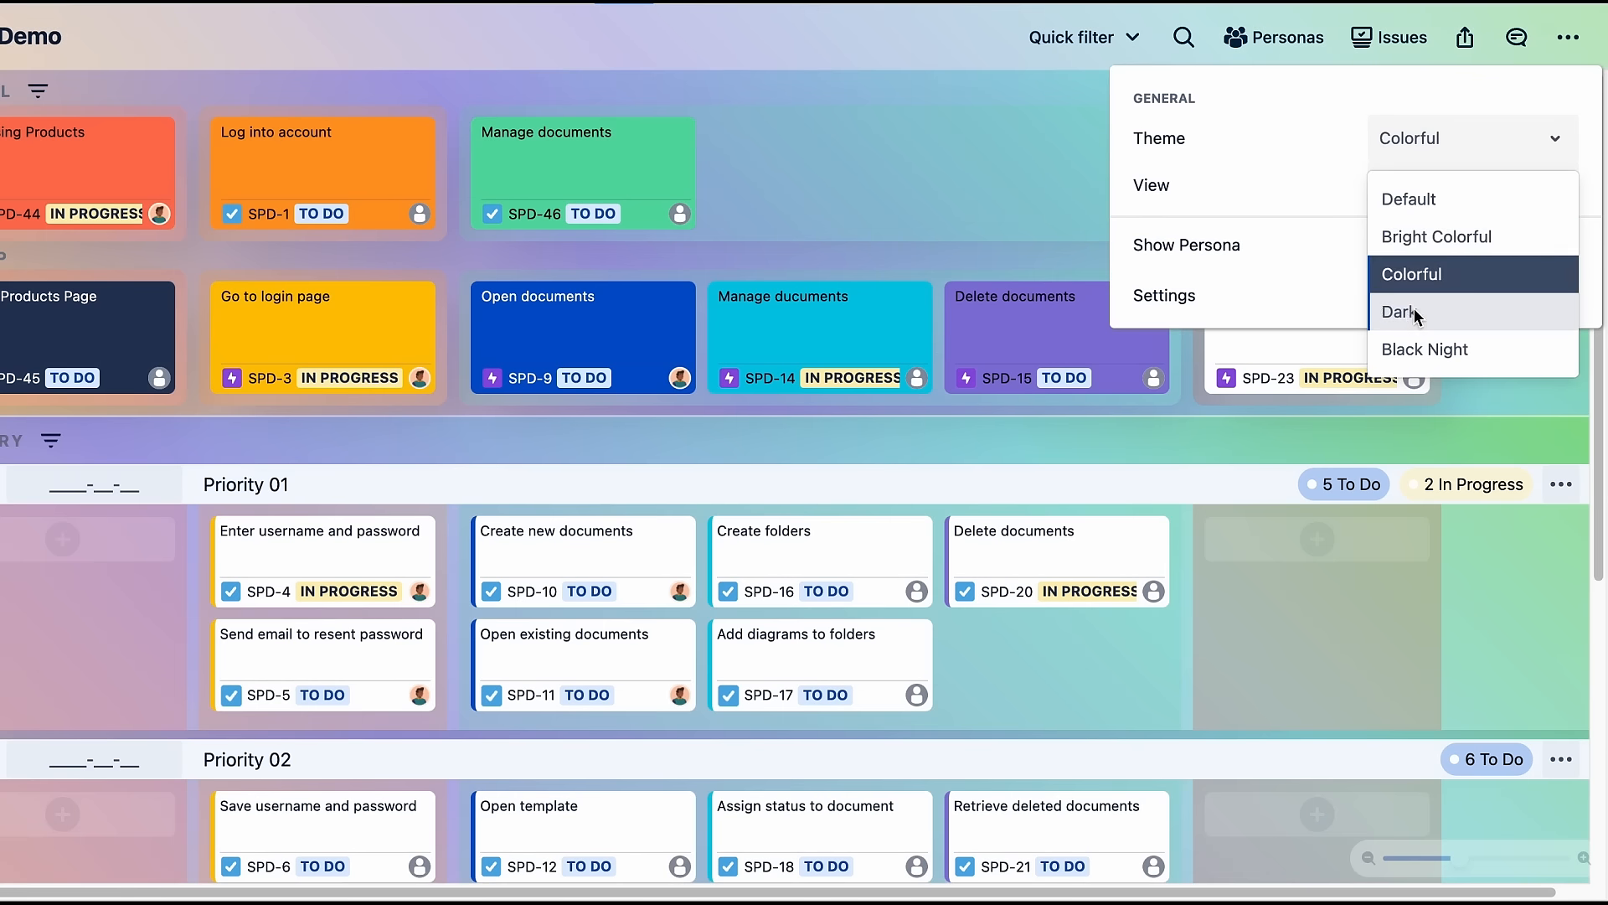